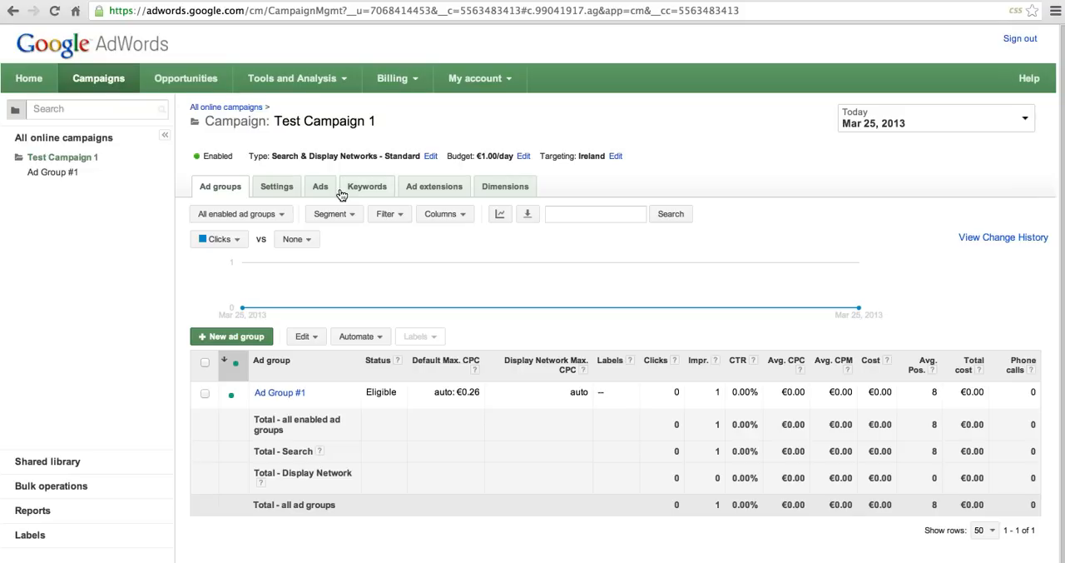
# Open the disapproved OUR BIG SALE ad's editor from the Ads list, acknowledging the warning.
pyautogui.click(321, 186)
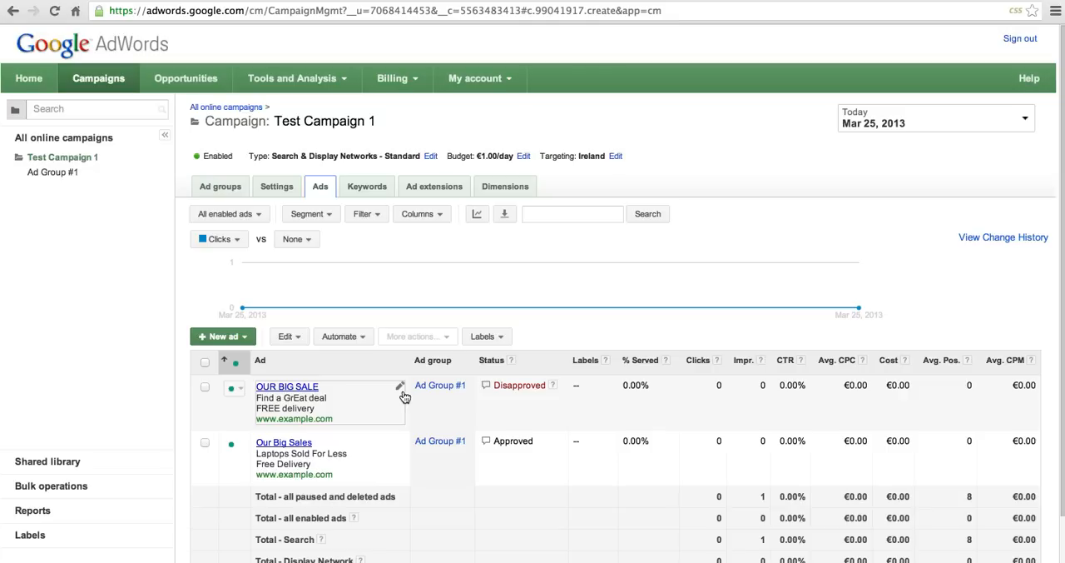
pyautogui.click(400, 390)
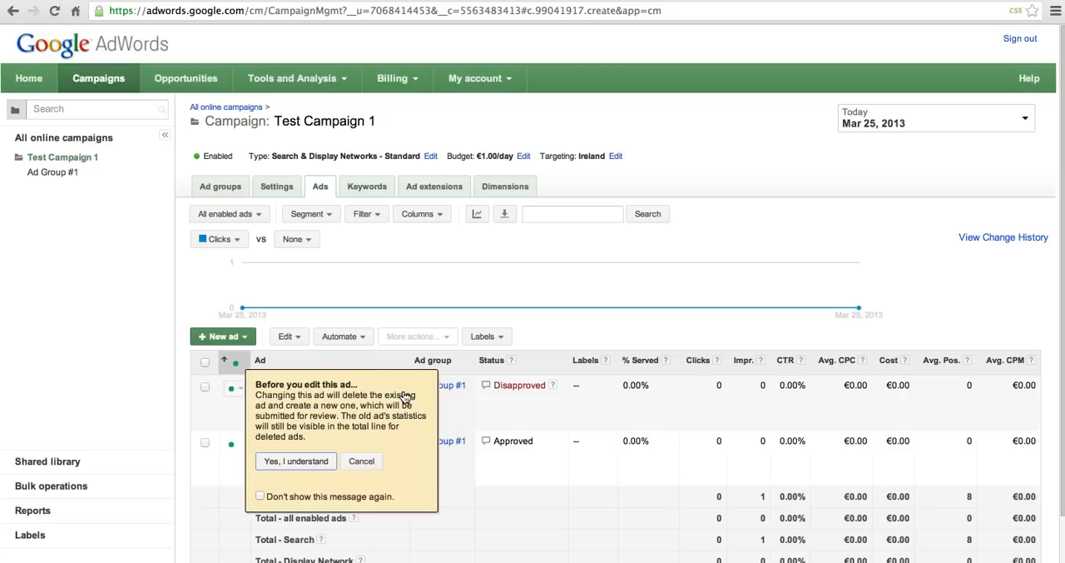
pyautogui.click(296, 460)
pyautogui.write('Our B')
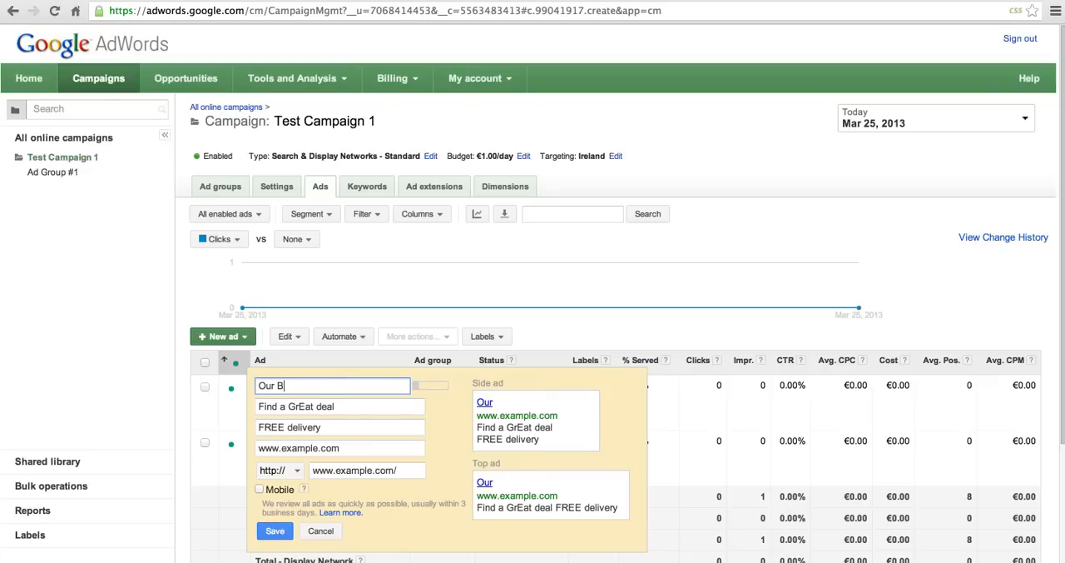
# Retype the headline 'Our Big Sale' and description 'Free delivery' with corrected capitalisation.
pyautogui.write('ig Sale')
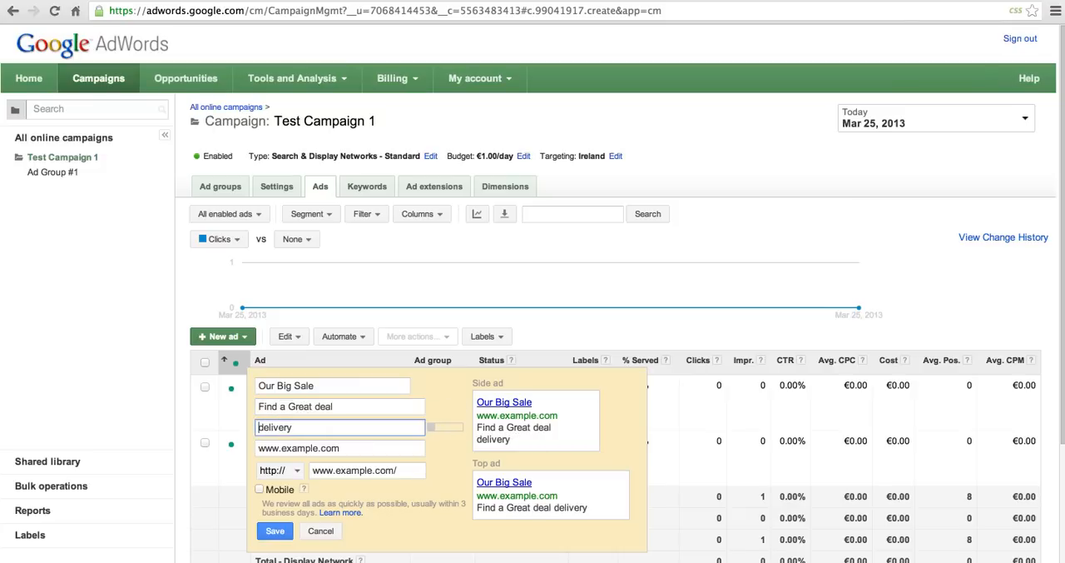
pyautogui.write('Free')
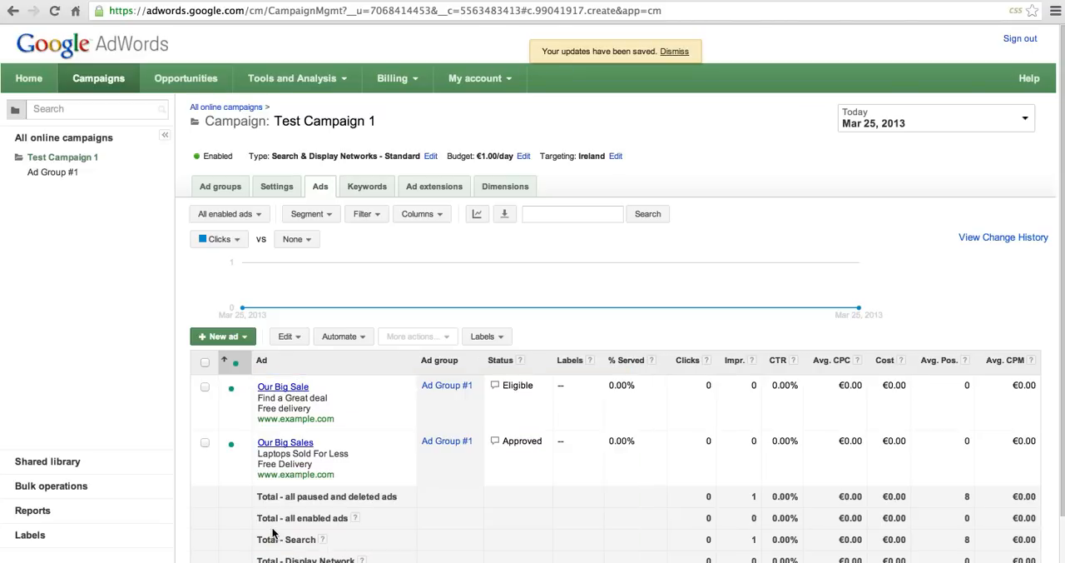
pyautogui.moveTo(512, 408)
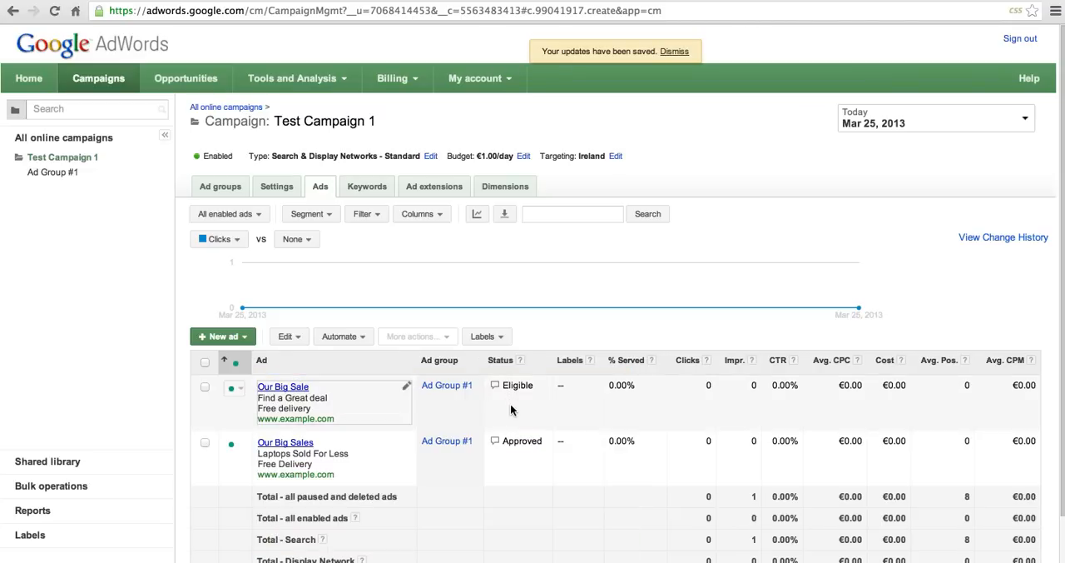